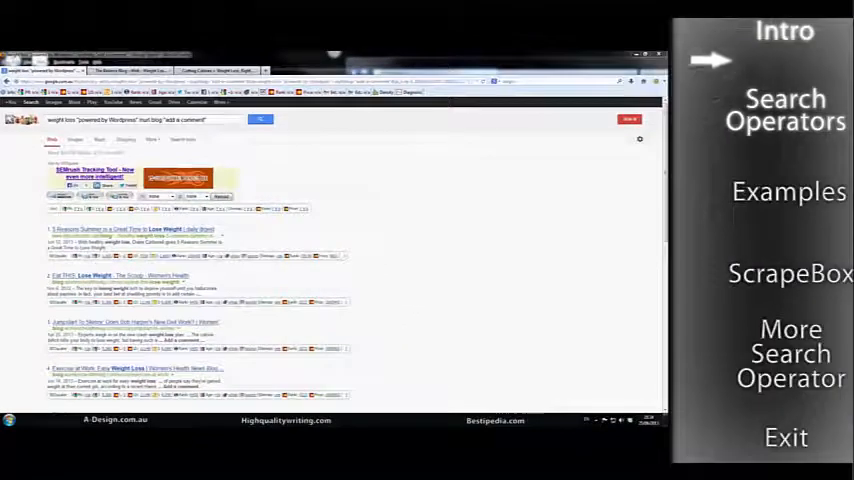
# - Run the weight loss "powered by Wordpress" blog query with the "add a comment" footprint operator
pyautogui.click(784, 110)
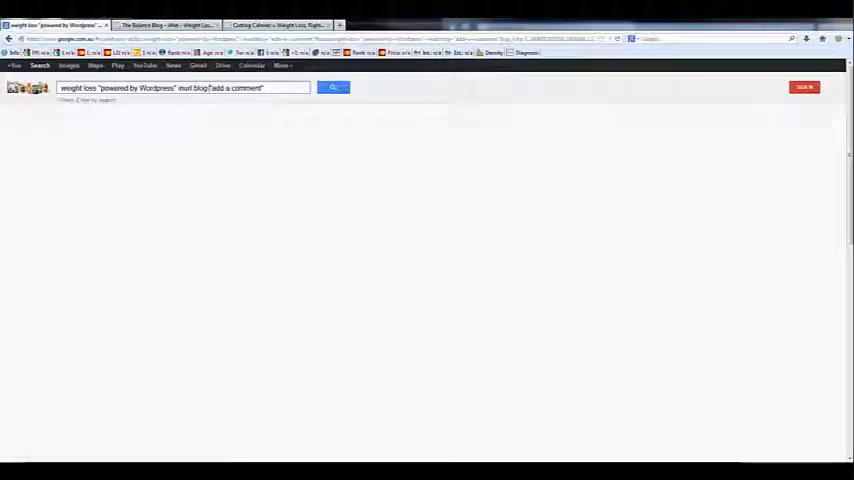
pyautogui.click(332, 88)
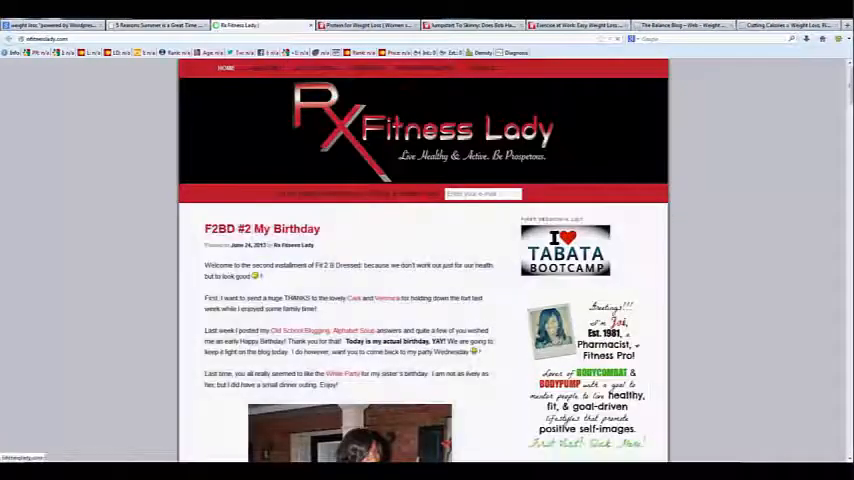
# - Read down through the RX Fitness Lady post before returning to the results list
pyautogui.scroll(-3)
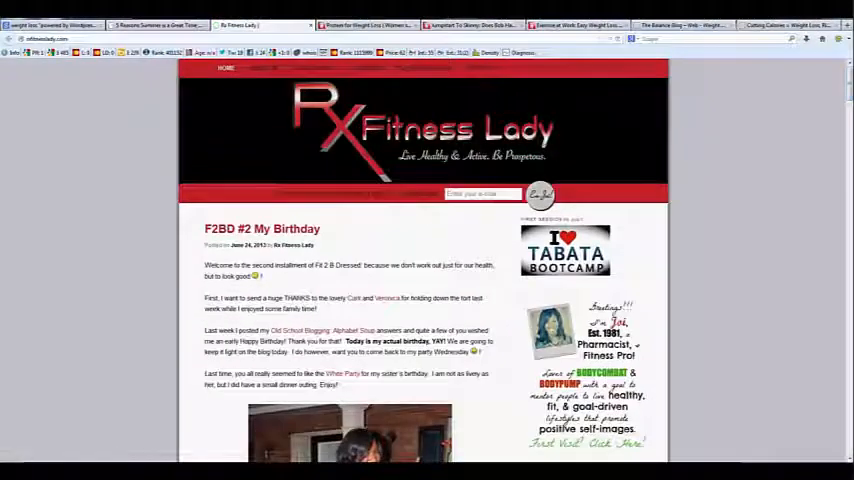
pyautogui.scroll(-3)
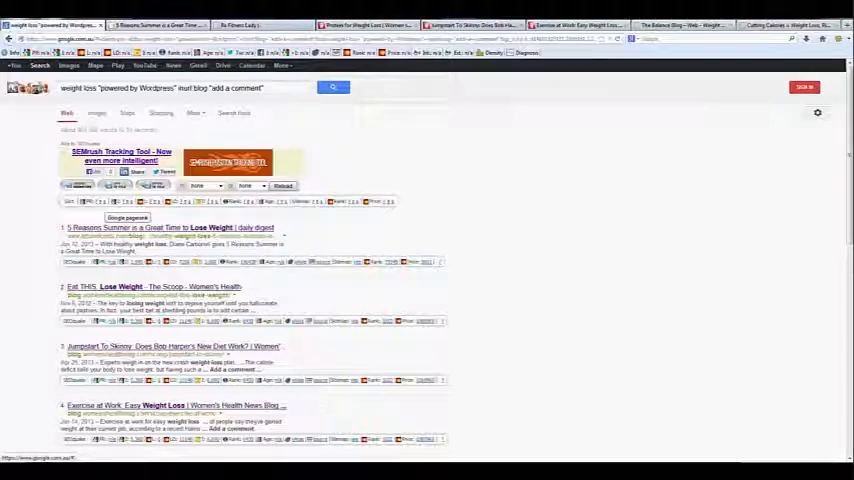
# - Read the "5 Reasons Summer is a Great Time to Lose Weight" post down to its Comments section
pyautogui.scroll(-3)
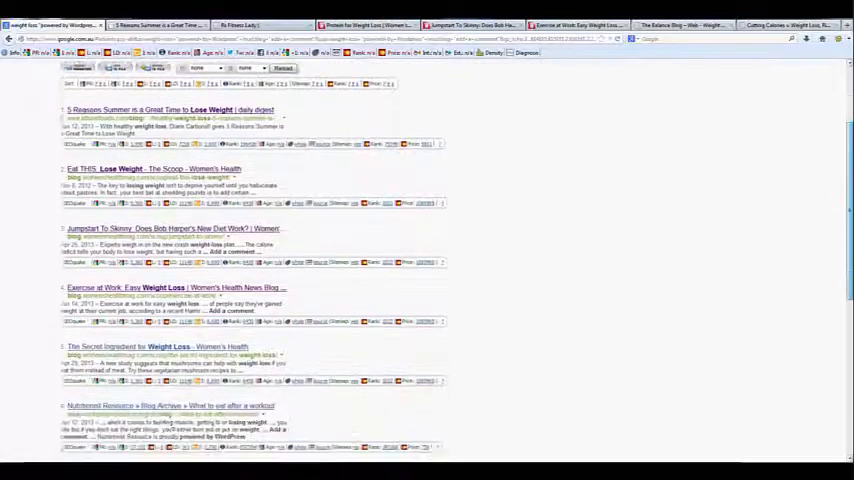
pyautogui.scroll(-3)
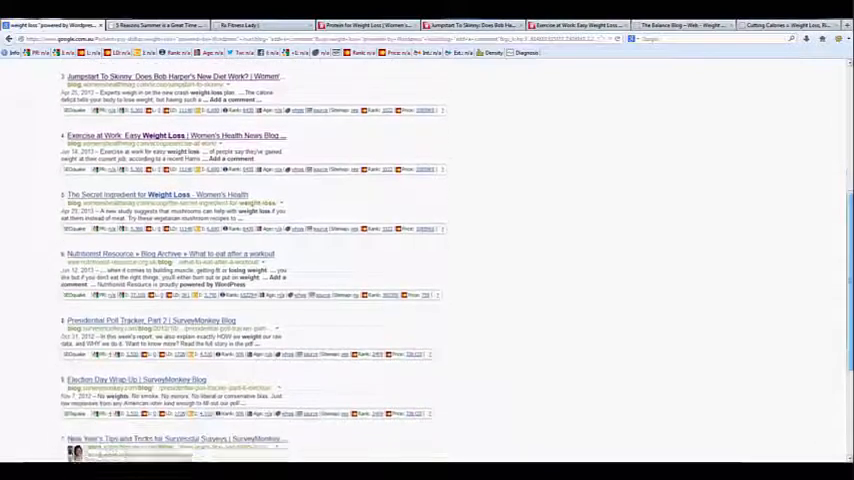
pyautogui.scroll(-3)
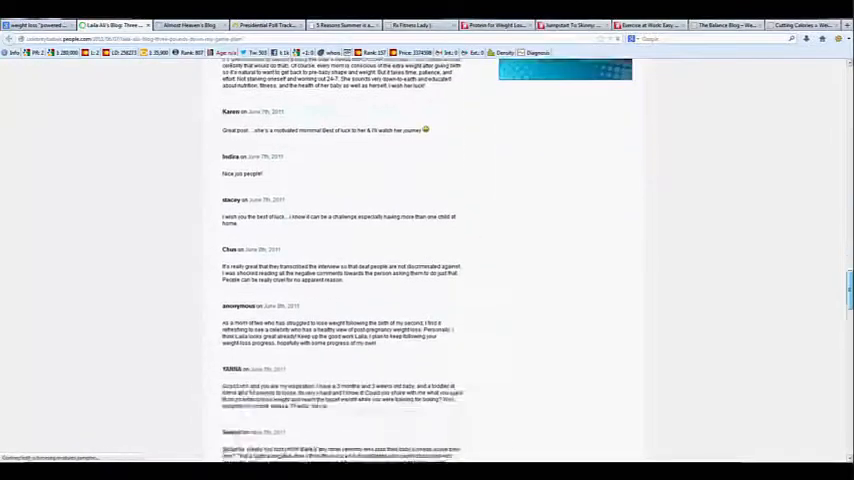
pyautogui.scroll(-3)
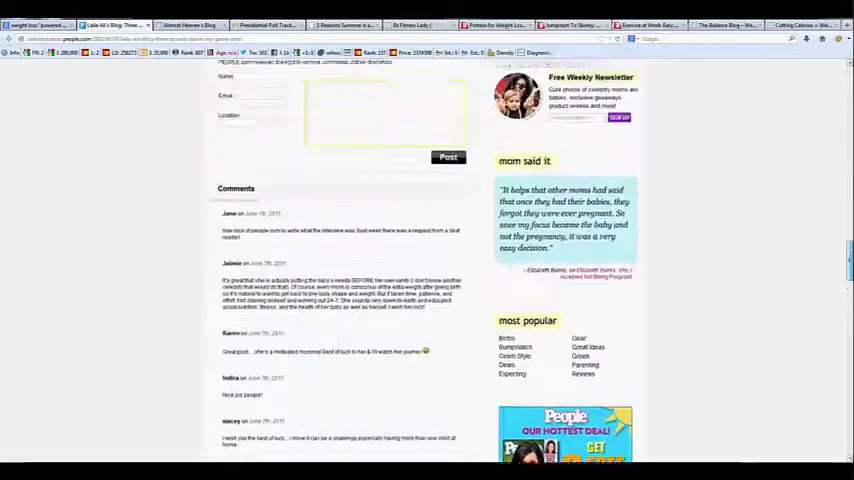
pyautogui.scroll(-3)
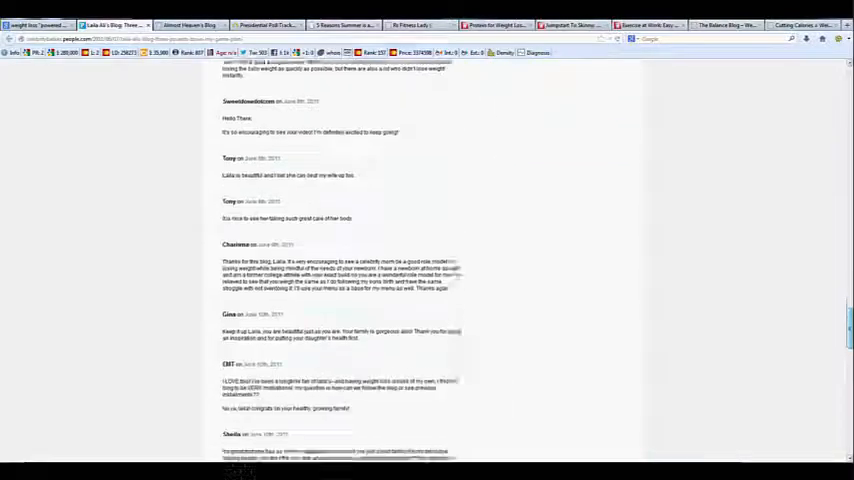
pyautogui.scroll(3)
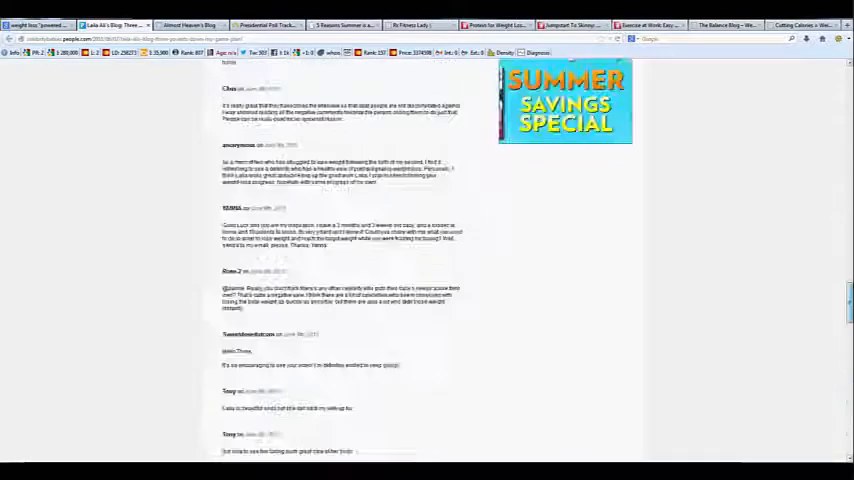
pyautogui.scroll(3)
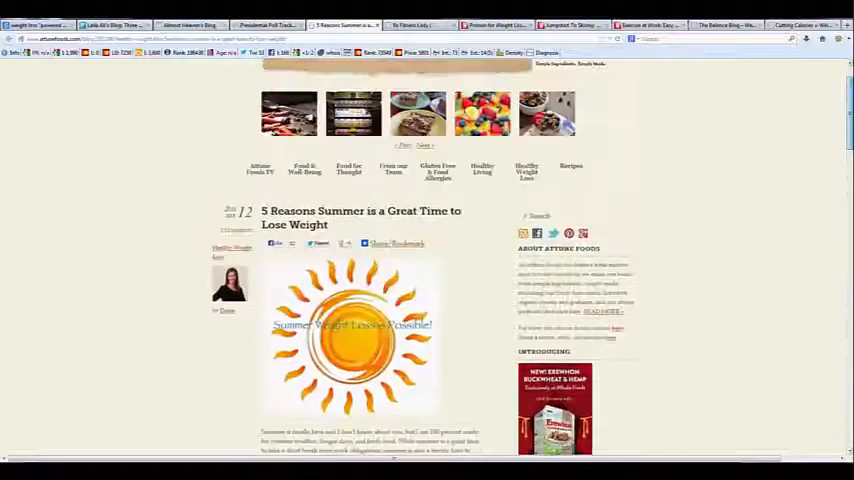
# - Search Google for the first commenter's name from the post's comments section
pyautogui.scroll(-3)
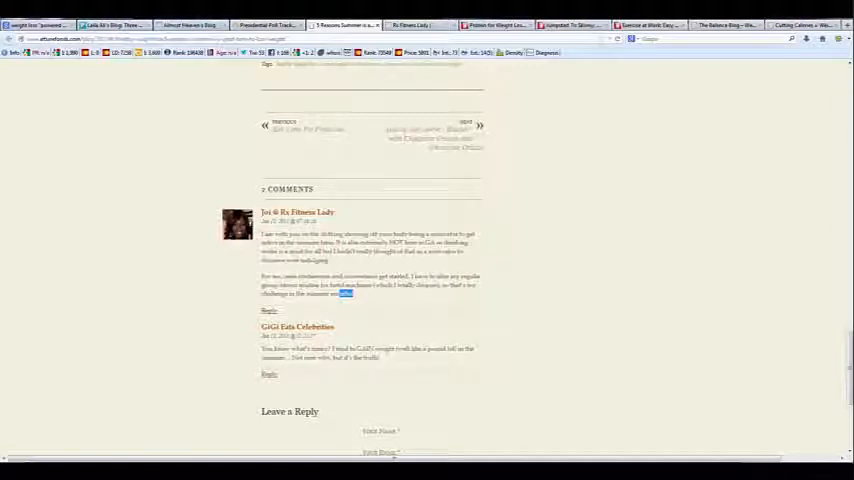
pyautogui.scroll(-3)
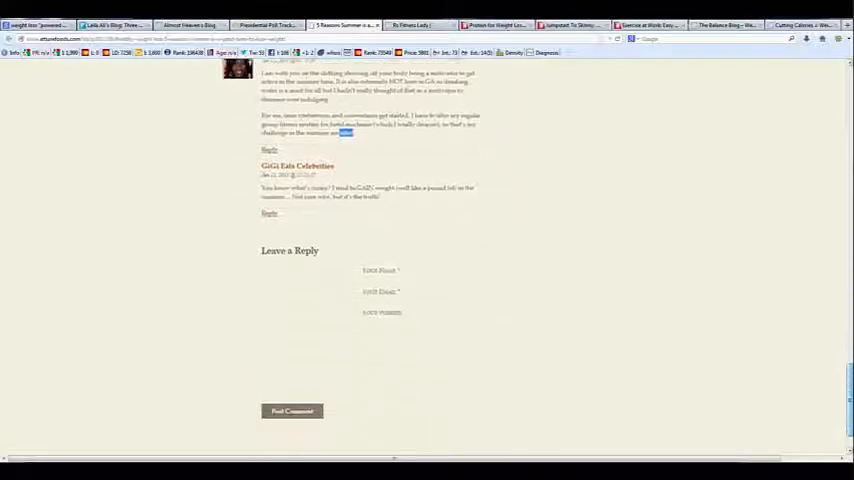
pyautogui.scroll(3)
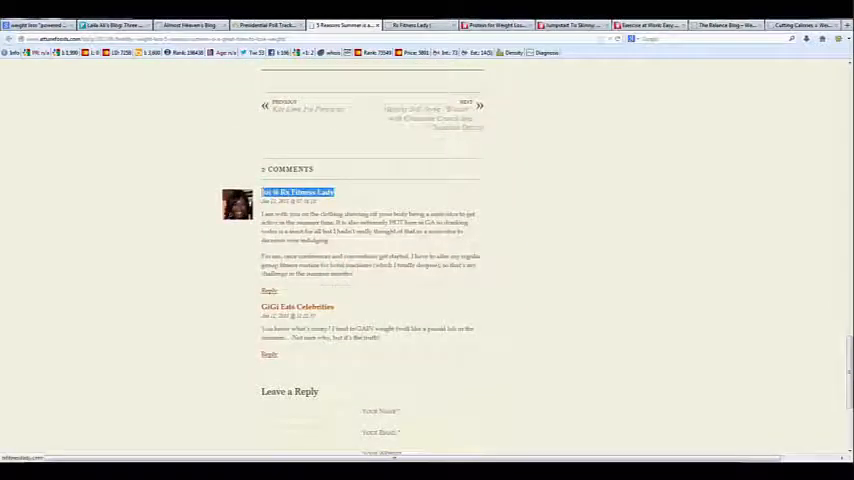
pyautogui.rightClick(300, 192)
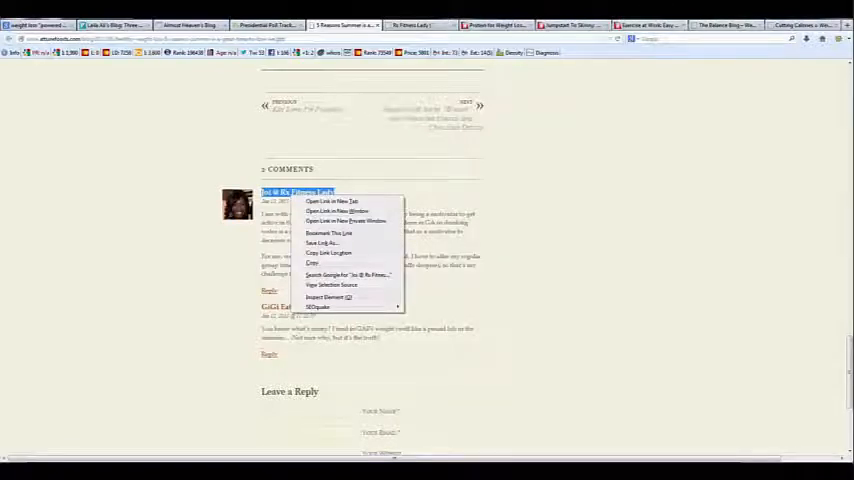
pyautogui.click(332, 284)
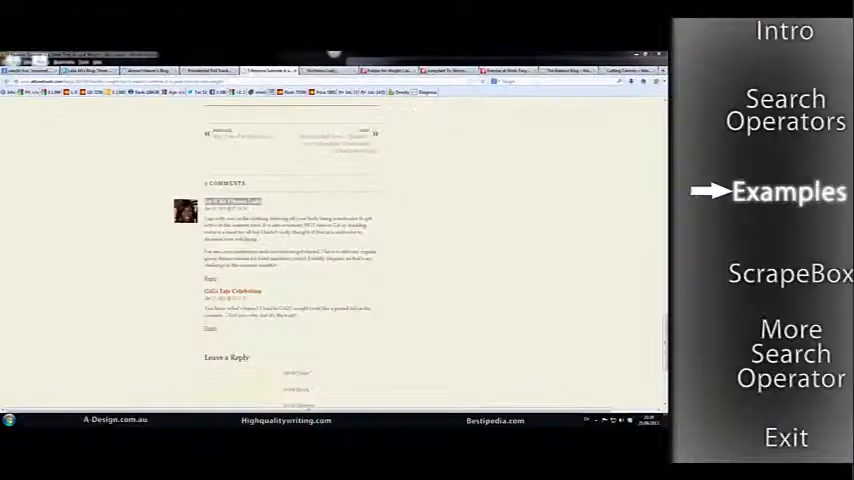
pyautogui.click(788, 272)
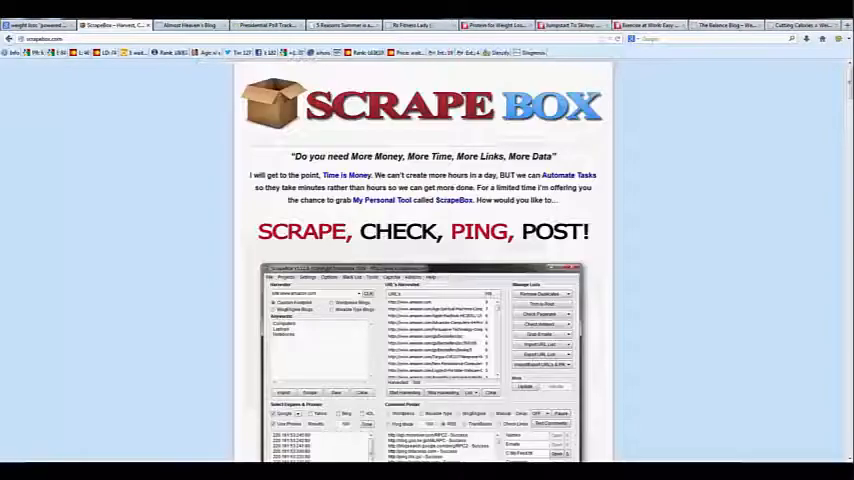
pyautogui.scroll(-3)
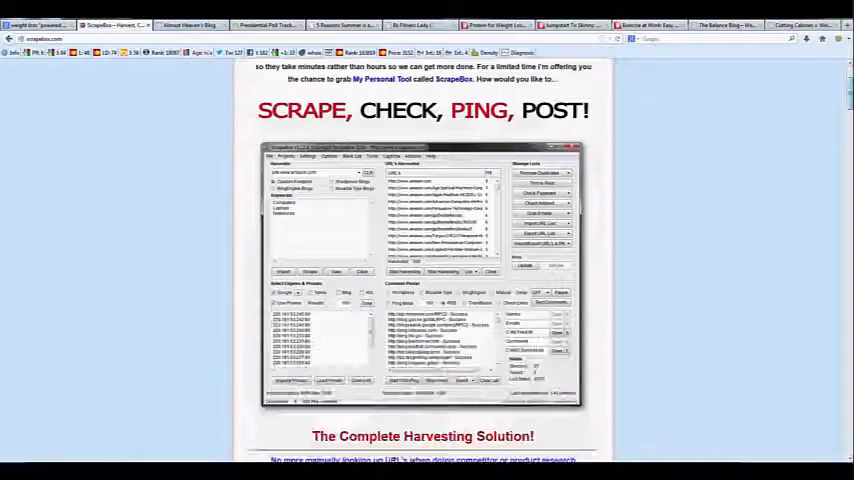
pyautogui.scroll(-3)
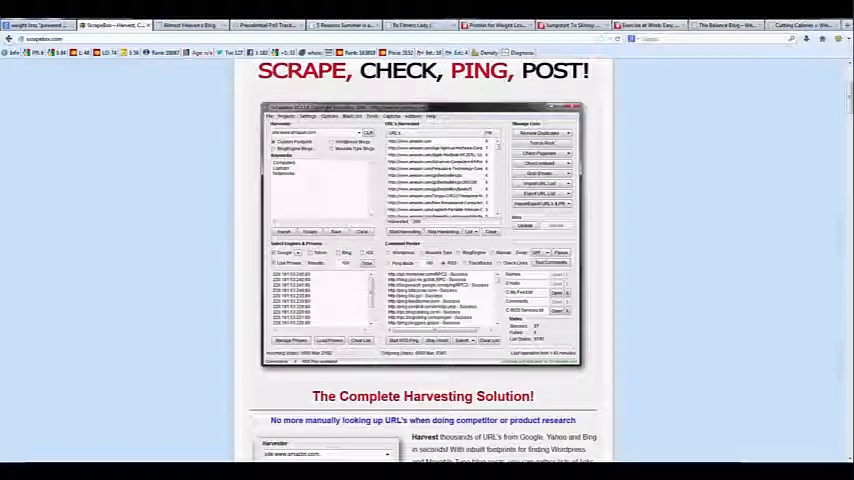
pyautogui.scroll(-3)
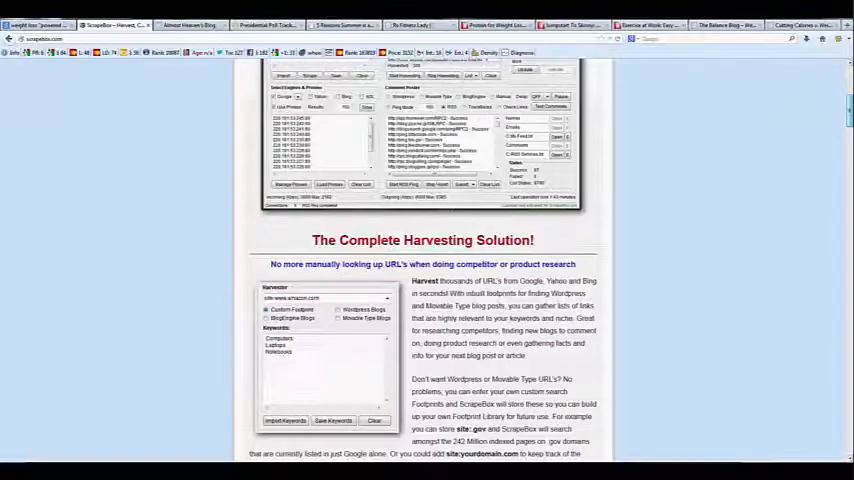
pyautogui.scroll(-3)
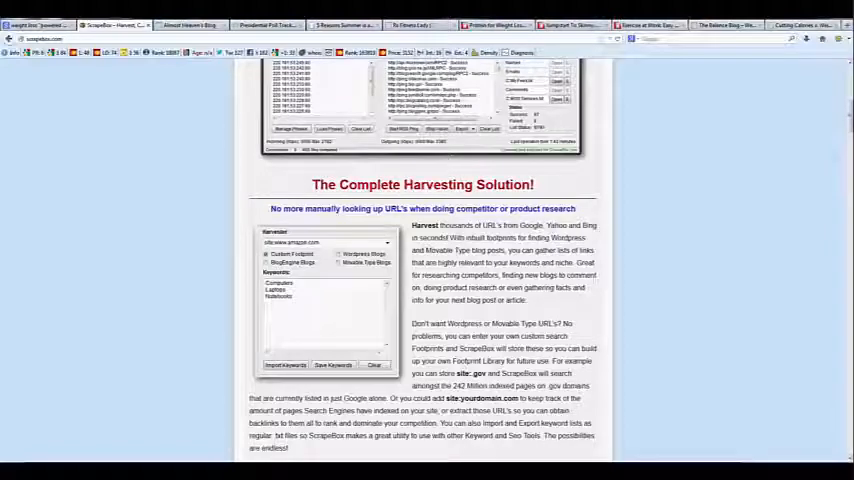
pyautogui.scroll(-3)
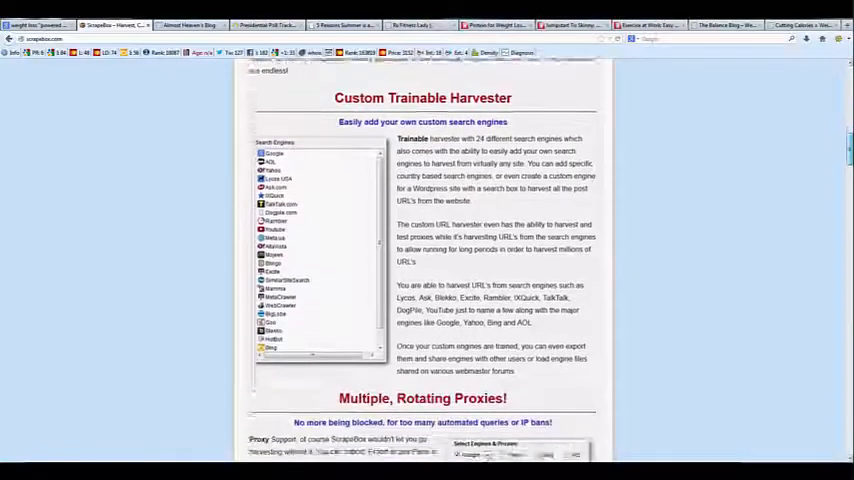
pyautogui.scroll(3)
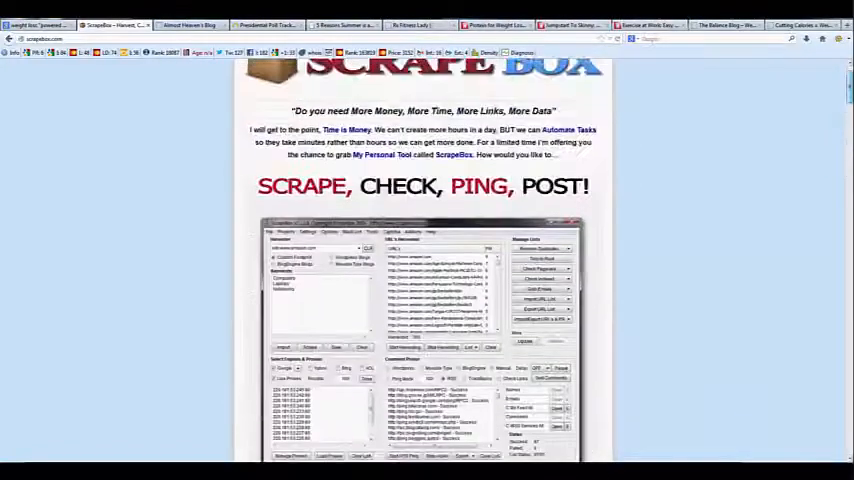
pyautogui.scroll(-3)
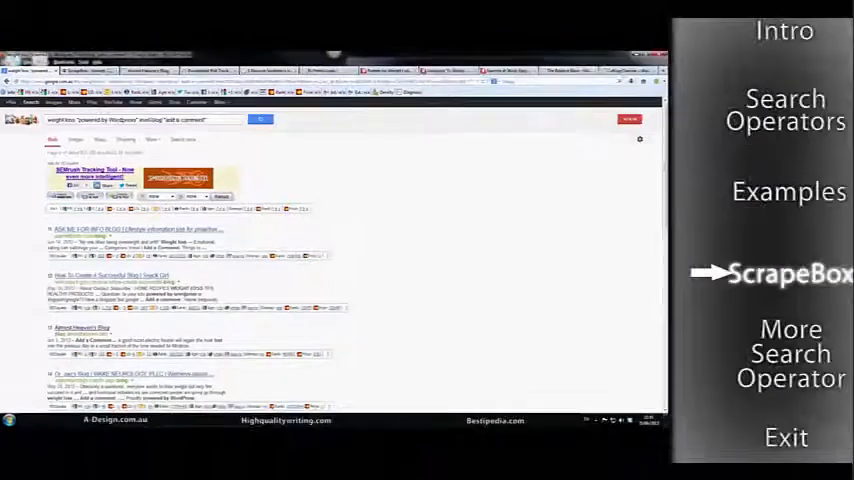
# - Enter the query weight loss "Rx Fitness Lady" in the Google search box
pyautogui.click(784, 110)
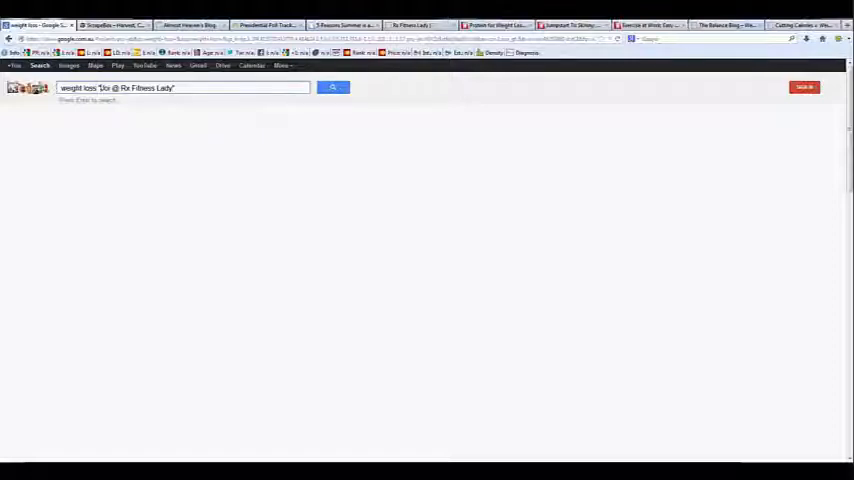
# - Run the Rx Fitness Lady search and read the giveaway post down to its reader comments
pyautogui.click(332, 88)
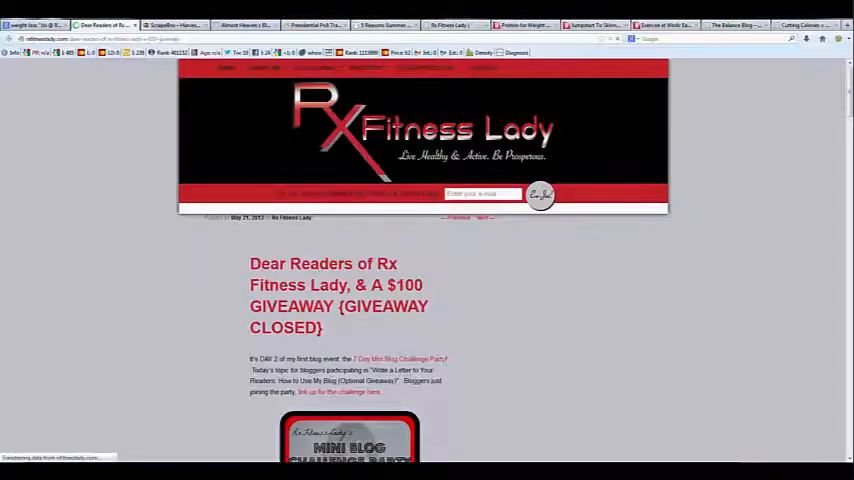
pyautogui.scroll(-3)
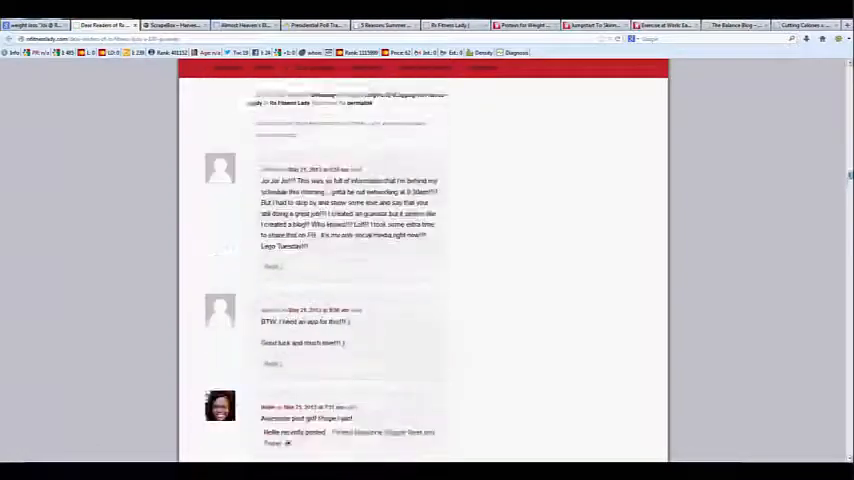
pyautogui.scroll(-3)
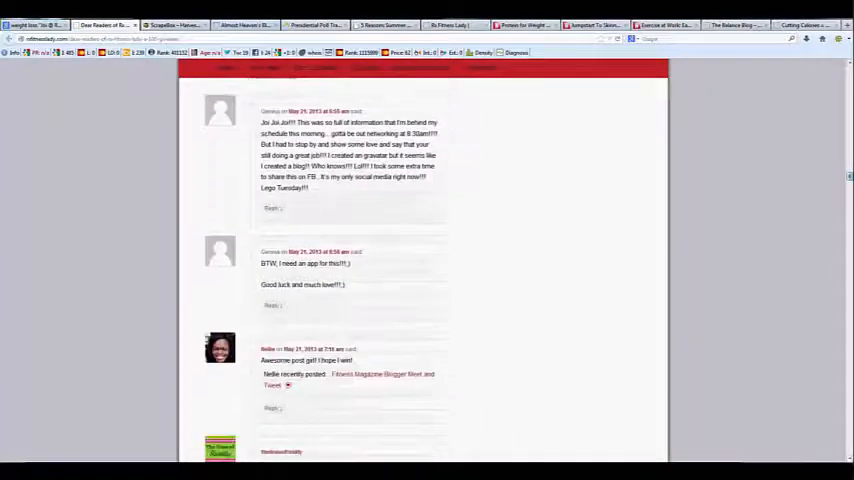
pyautogui.scroll(-3)
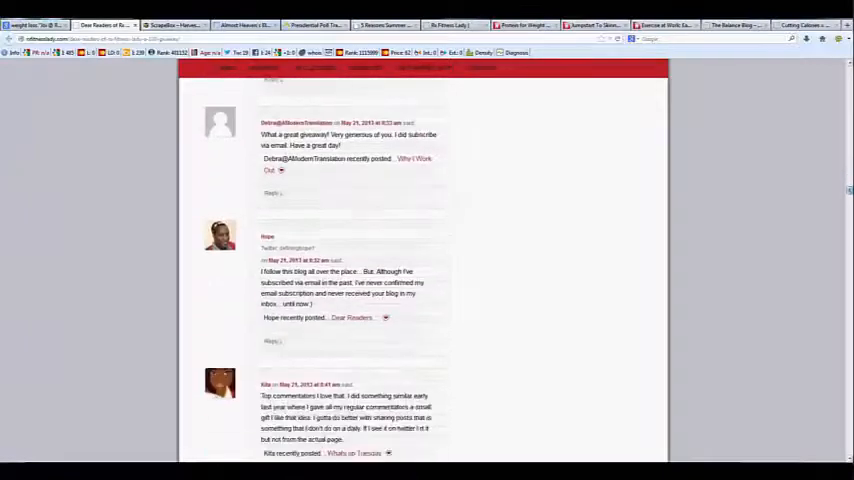
pyautogui.scroll(-3)
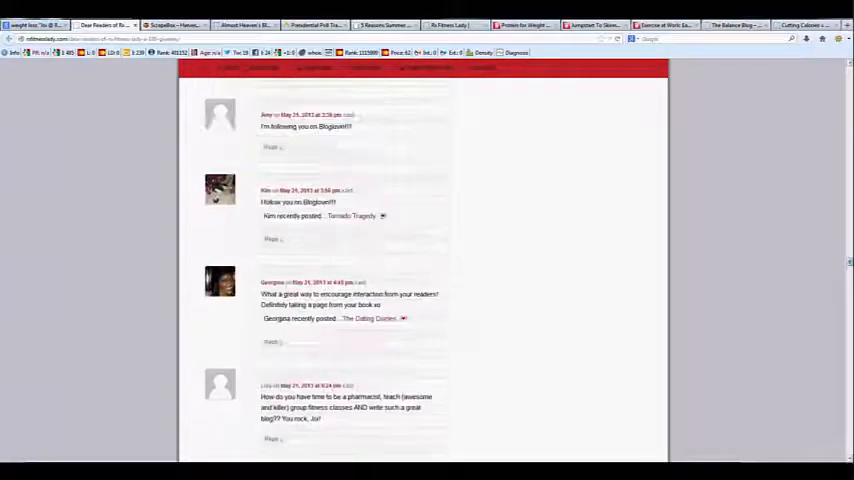
pyautogui.scroll(-3)
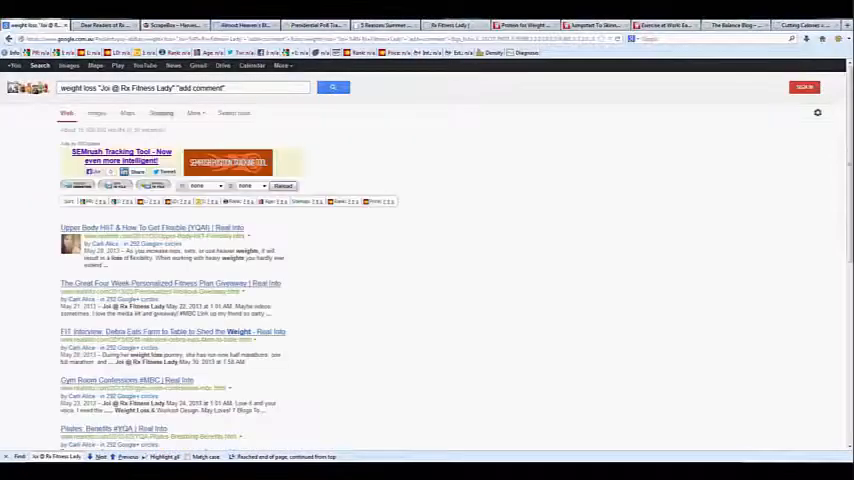
# - Bring up the context menu on one of the Rx Fitness Lady result titles
pyautogui.rightClick(170, 196)
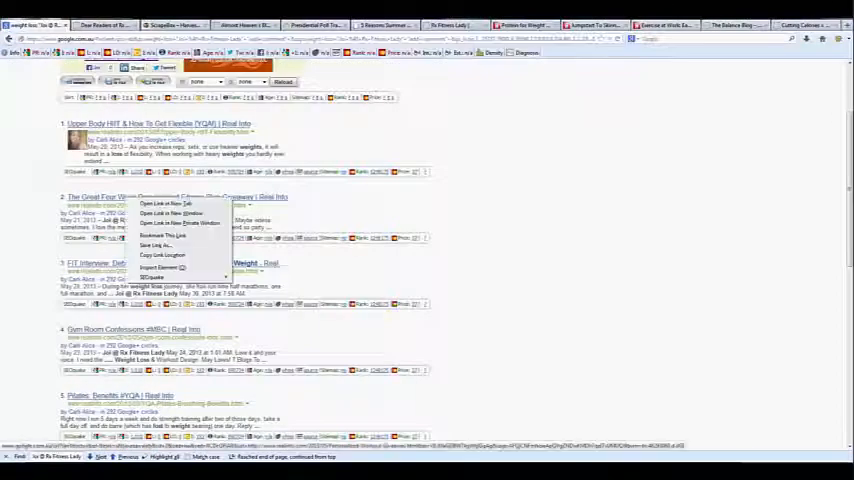